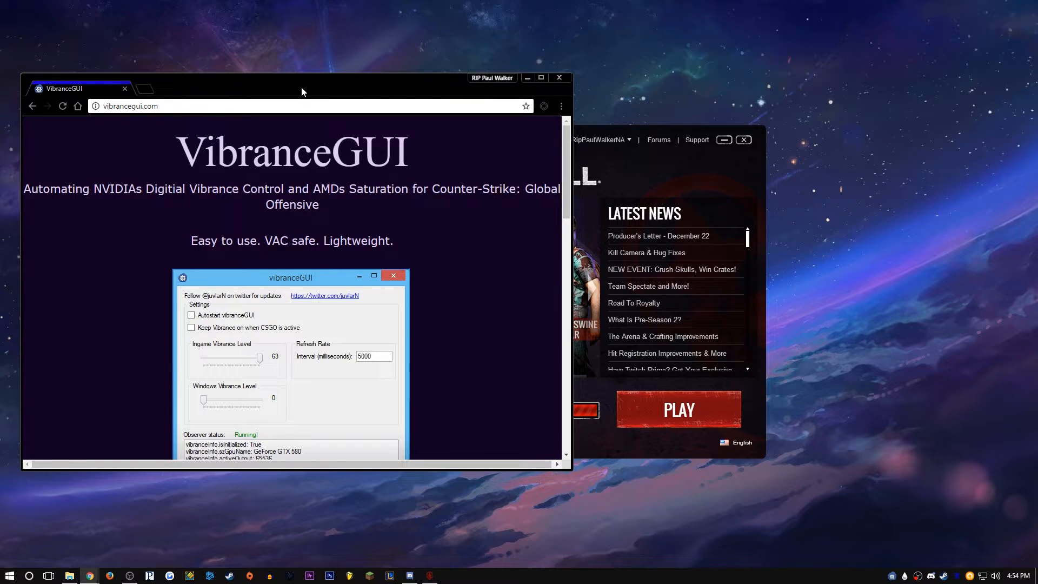
mouse_move(408, 243)
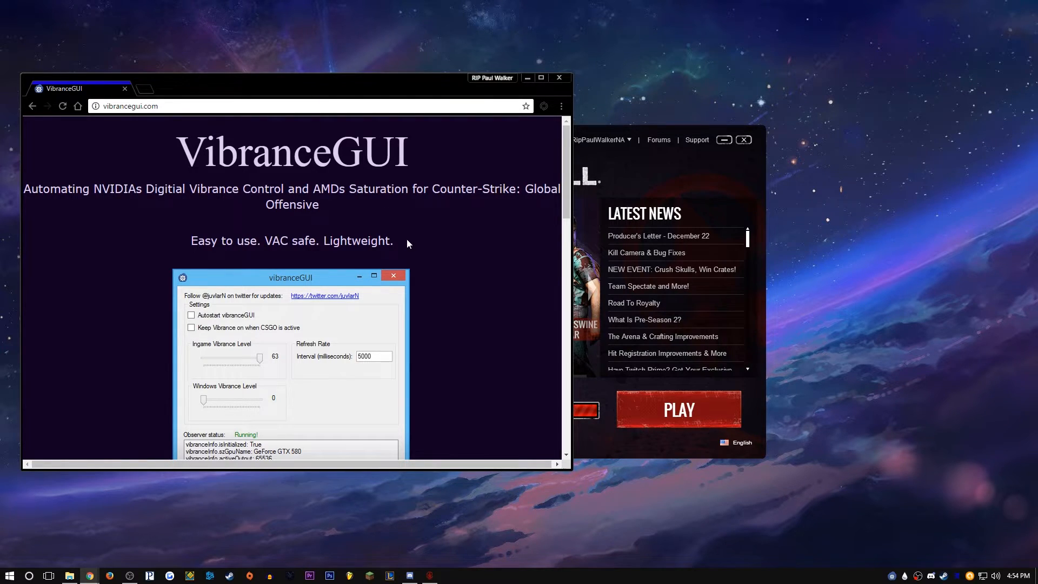
Scroll the vibrancegui.com page down to its download buttons
scroll("down", 3)
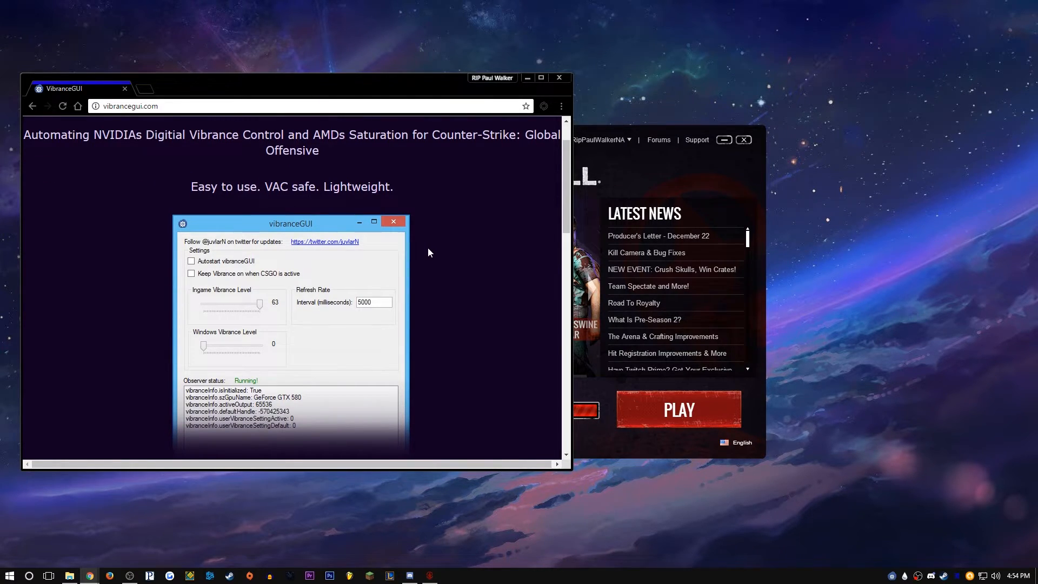
scroll("down", 3)
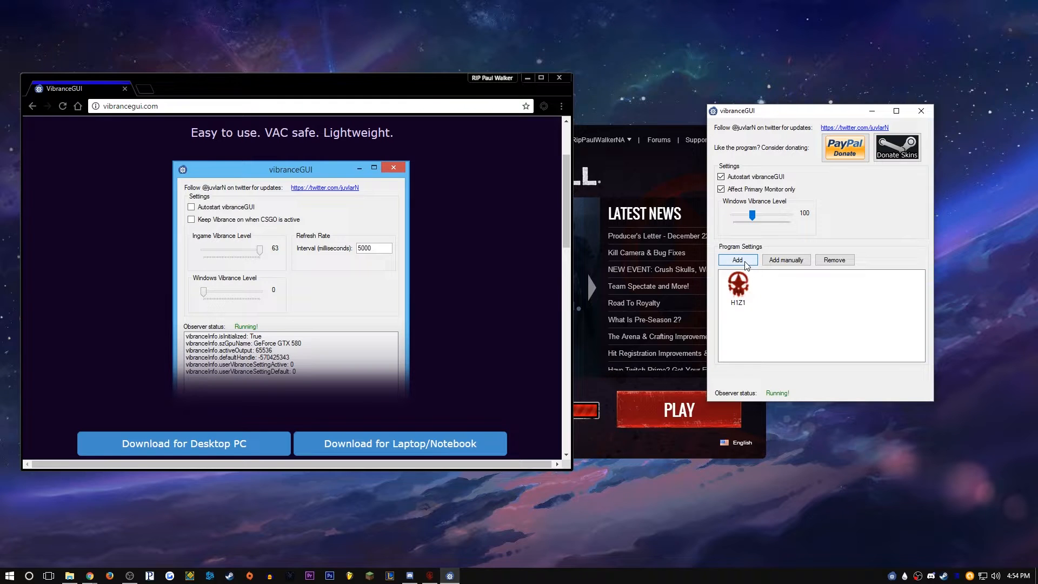
Start adding a game manually, browsing to the H1Z1 King of the Kill folder
left_click(737, 260)
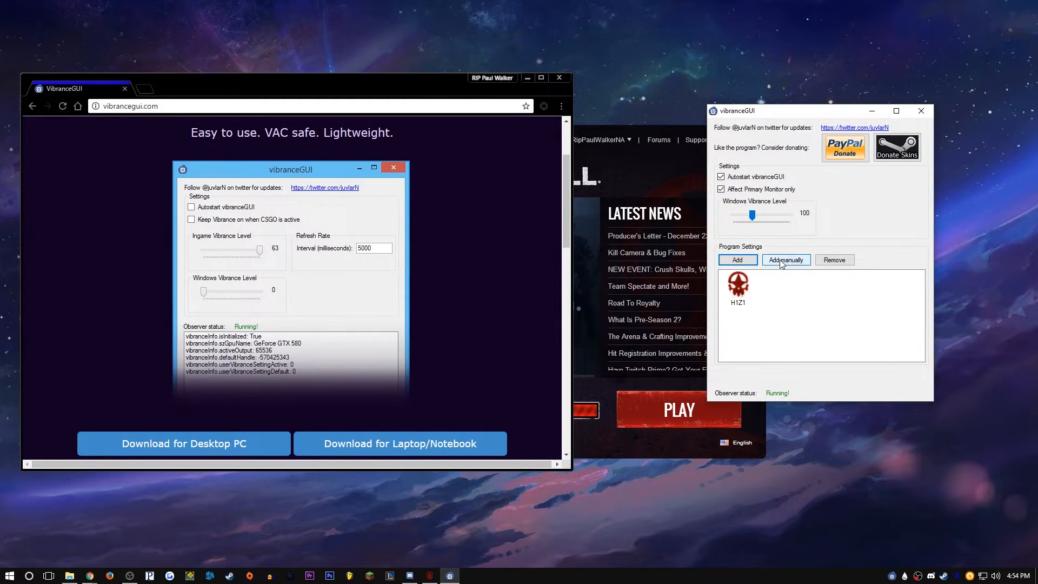
left_click(785, 260)
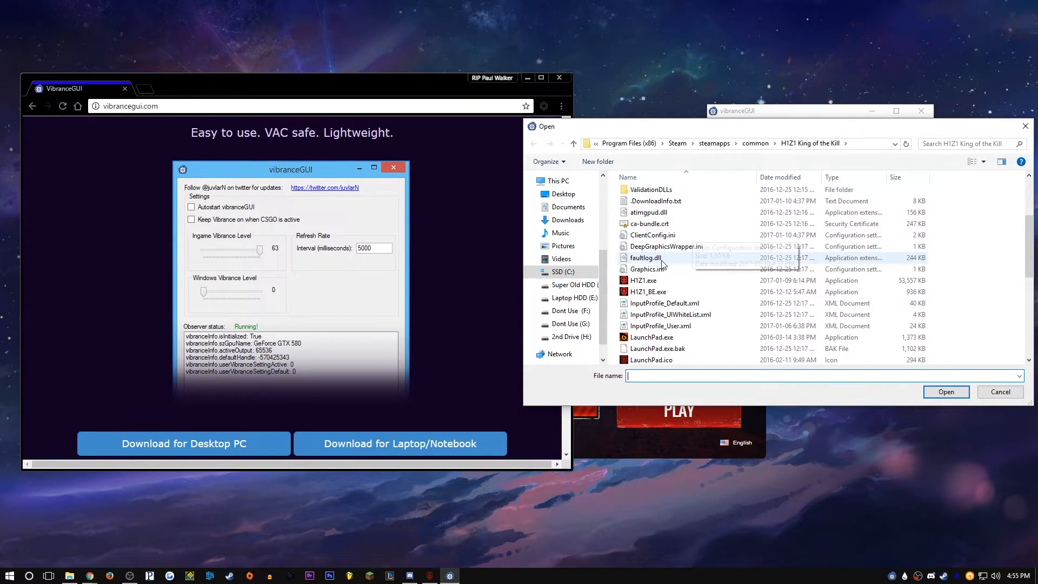
Add H1Z1.exe from the game folder to VibranceGUI's program list
left_click(643, 280)
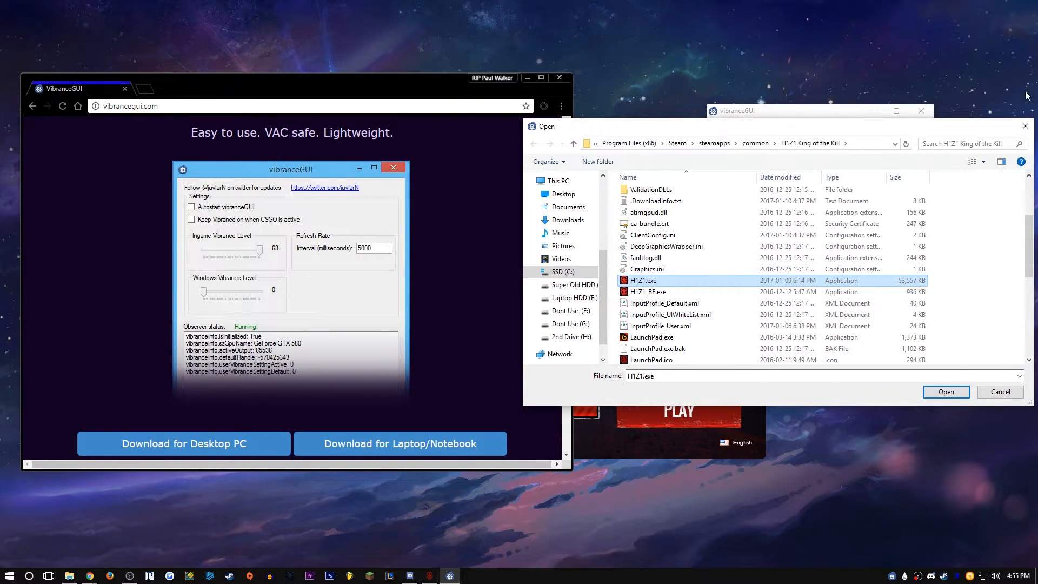
left_click(946, 392)
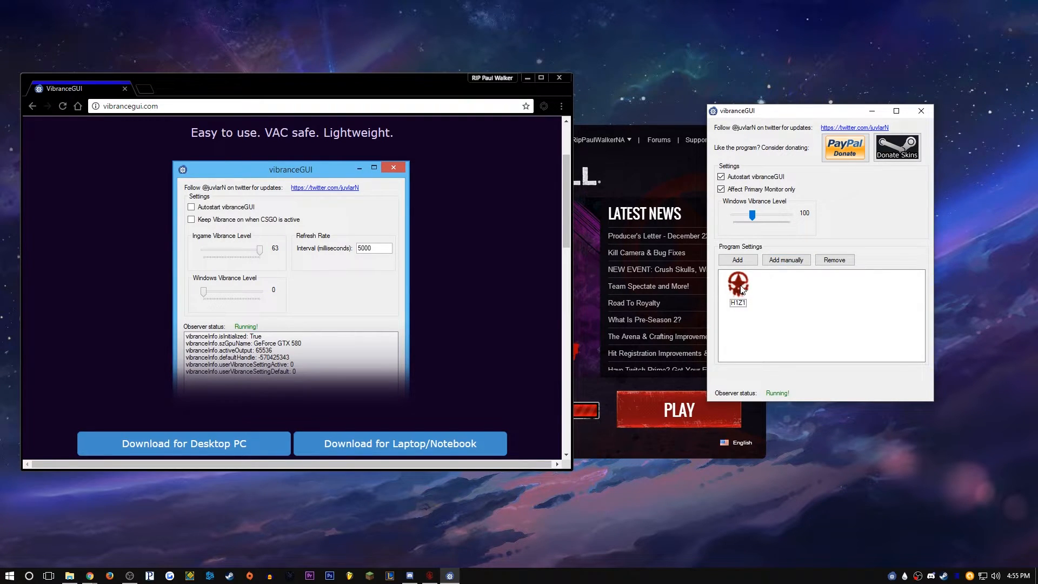
Set H1Z1's in-game vibrance level to 200 and save it
double_click(736, 284)
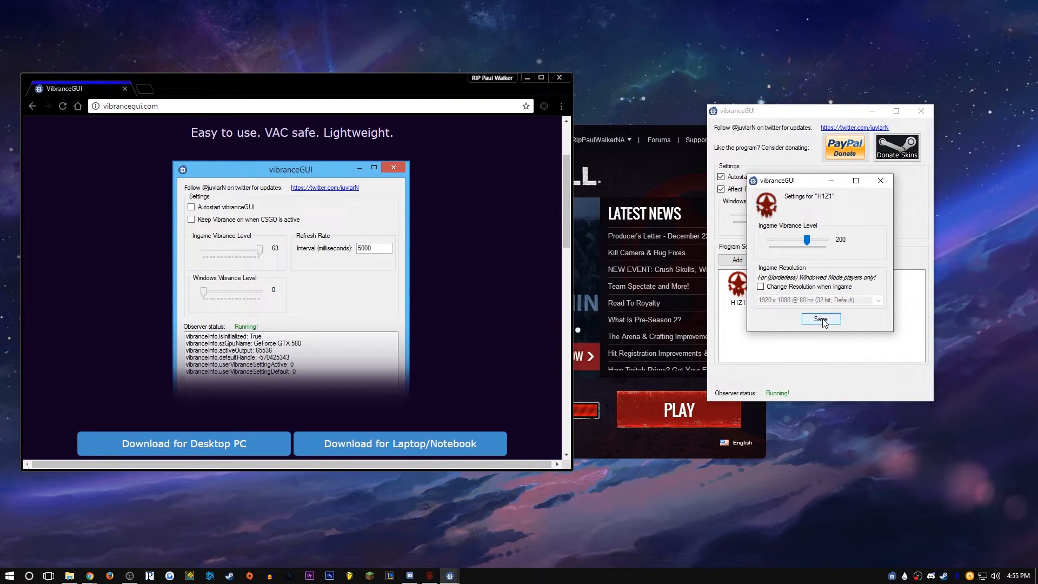
left_click(821, 319)
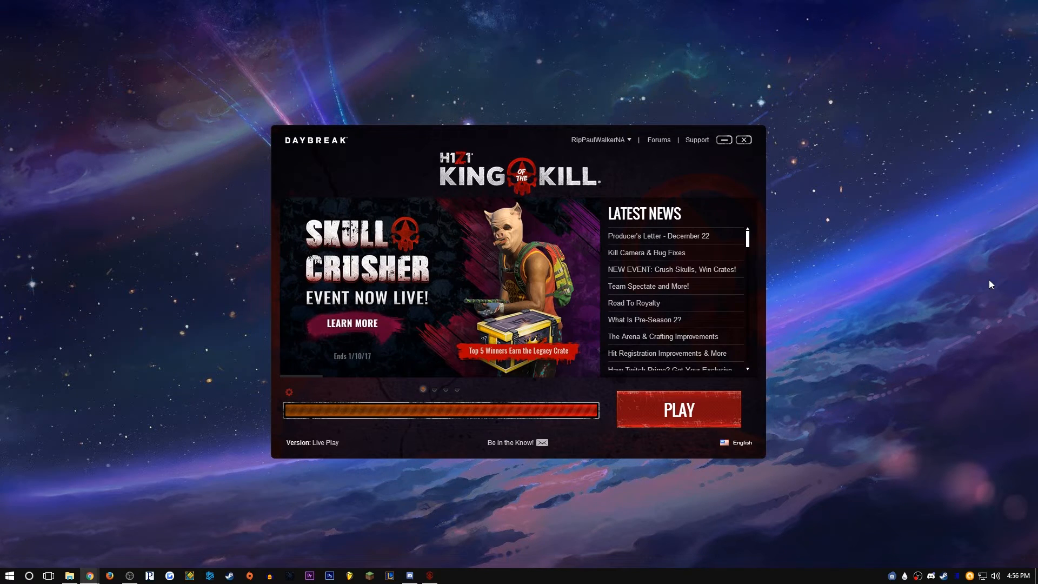
mouse_move(648, 392)
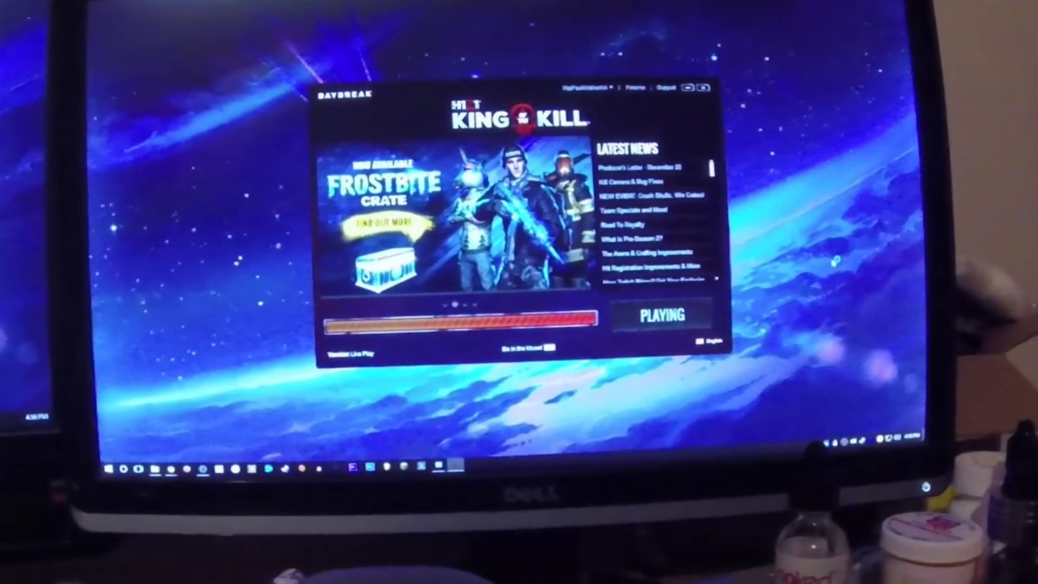
Enter the game from the character screen to reach the King of the Kill main menu
left_click(660, 315)
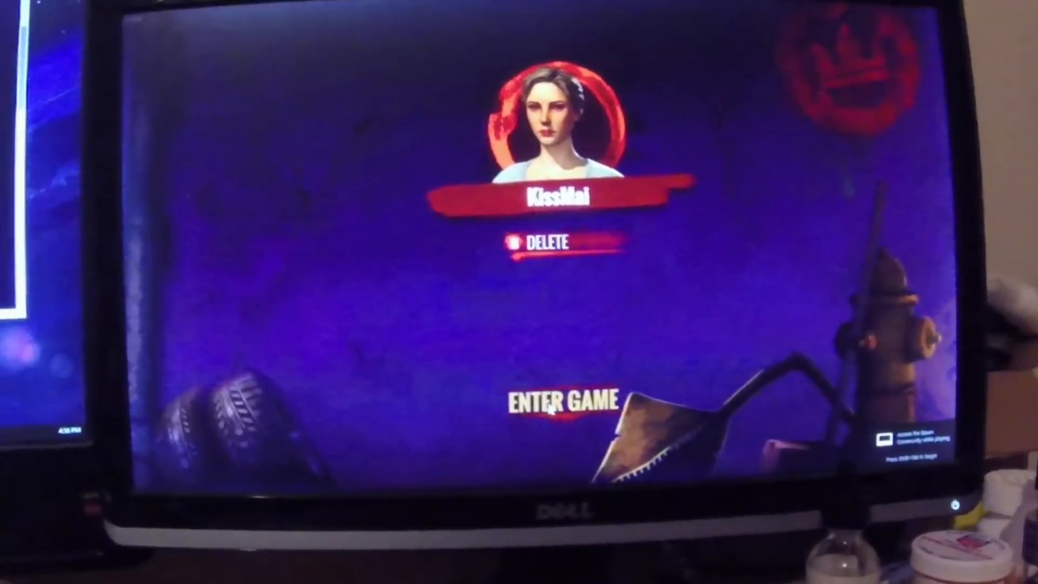
left_click(559, 403)
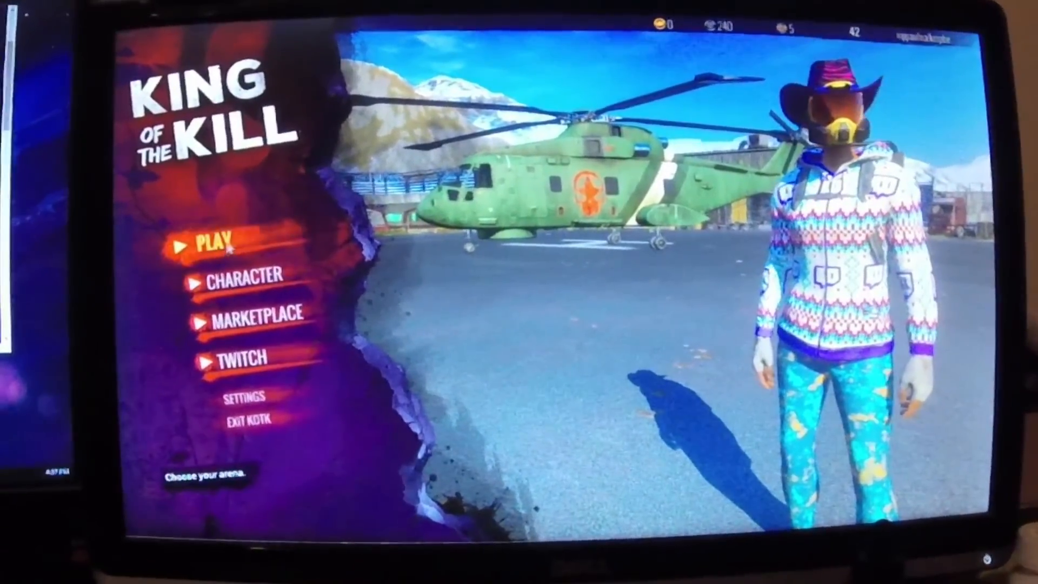
Queue for a Solo match, then bring up the Windows app list over the game
left_click(219, 241)
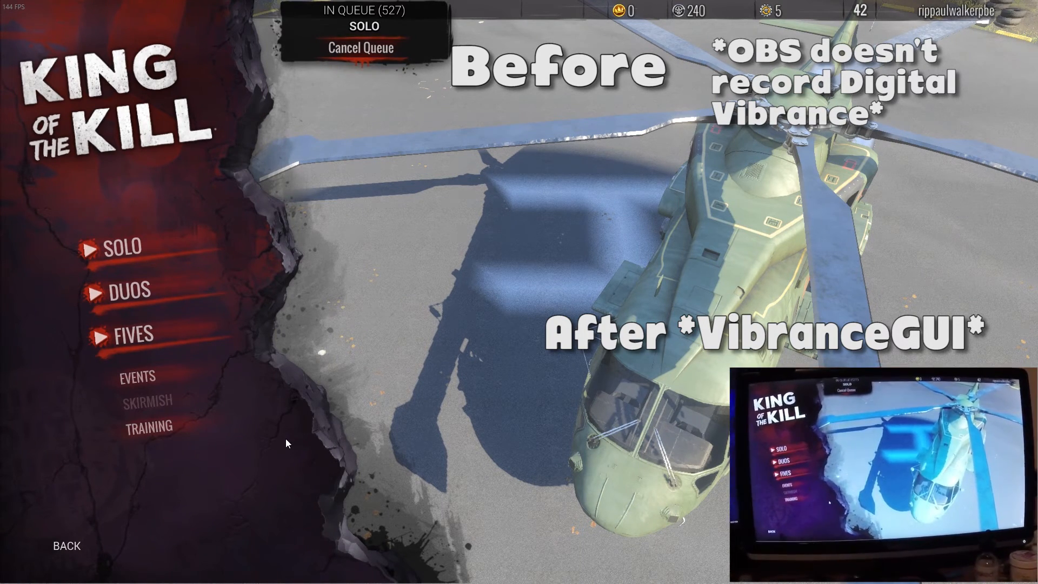
left_click(10, 575)
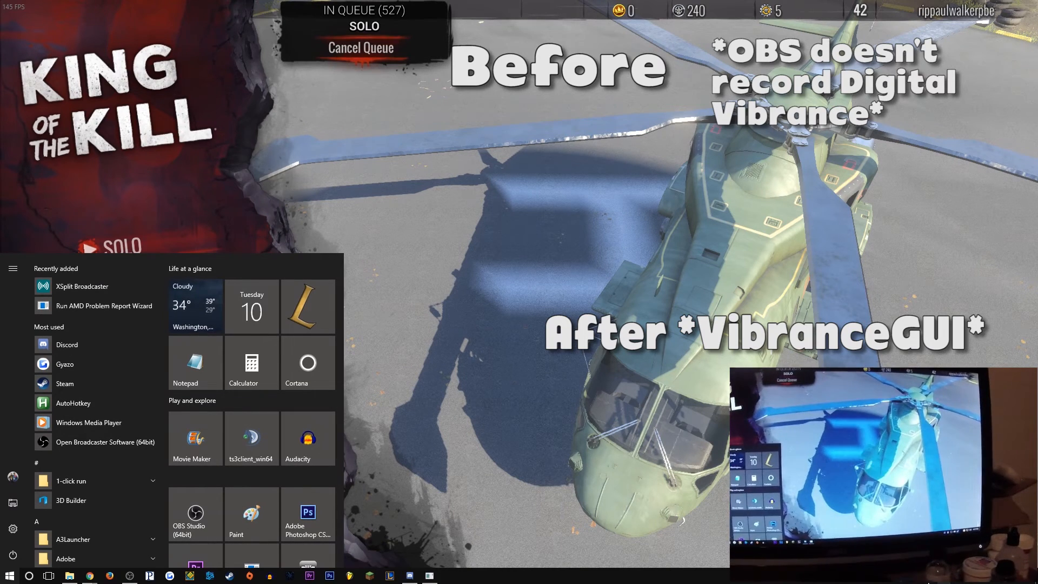